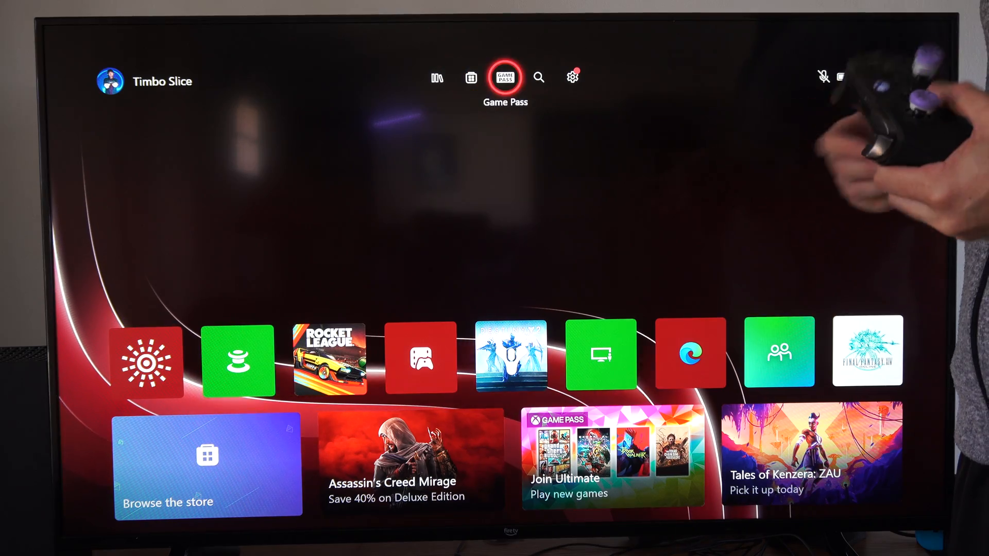
# Open TV & display options, showing only 1080p and 720p resolutions
pyautogui.click(574, 78)
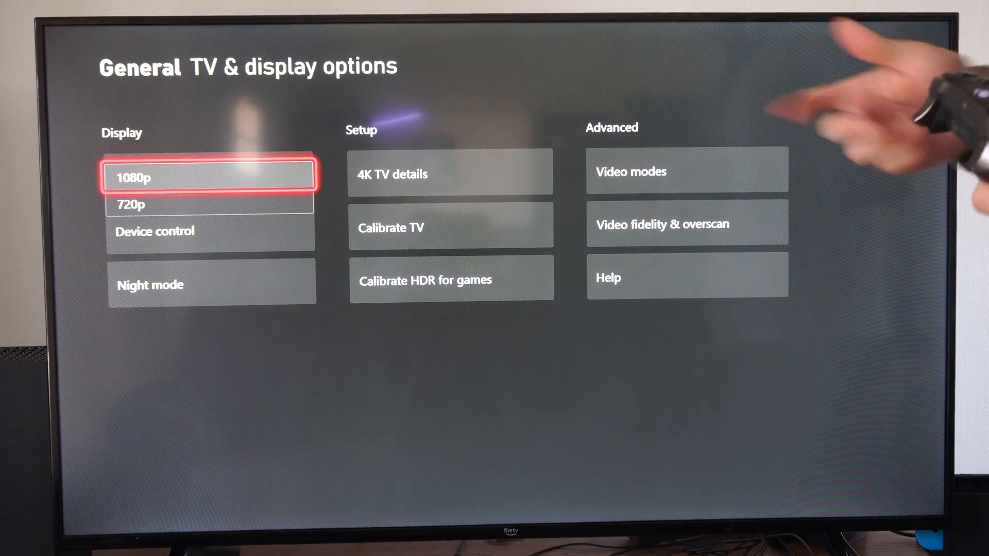
# Leave Resolution at 1080p and open the Video modes page
pyautogui.press('Down')
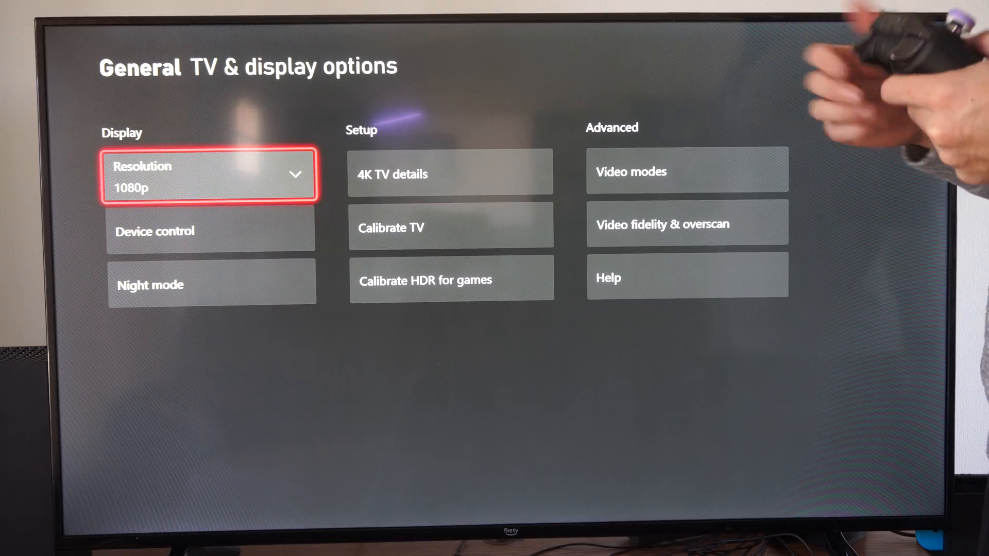
pyautogui.click(454, 174)
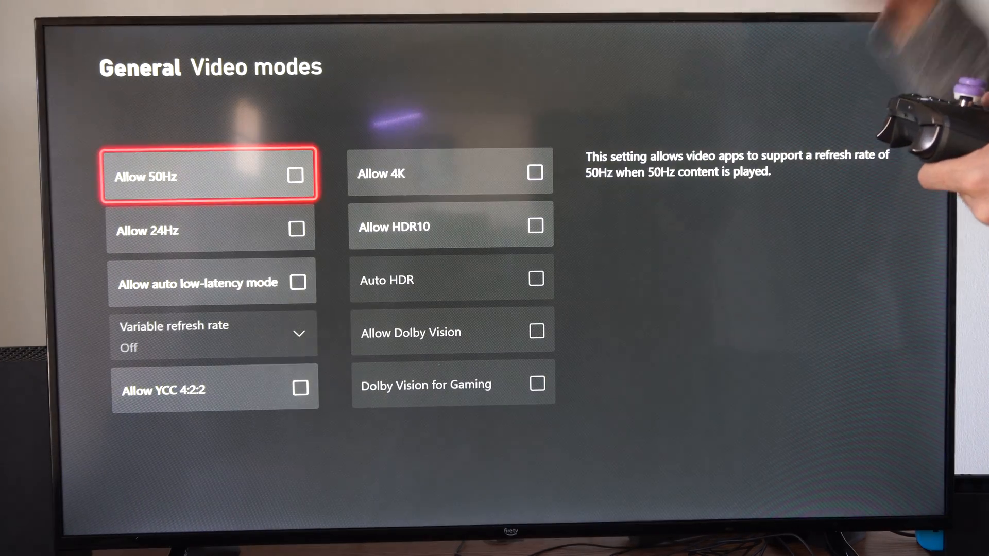
# Enable Allow 4K, set resolution to 4K UHD, and view 4K TV details
pyautogui.click(210, 177)
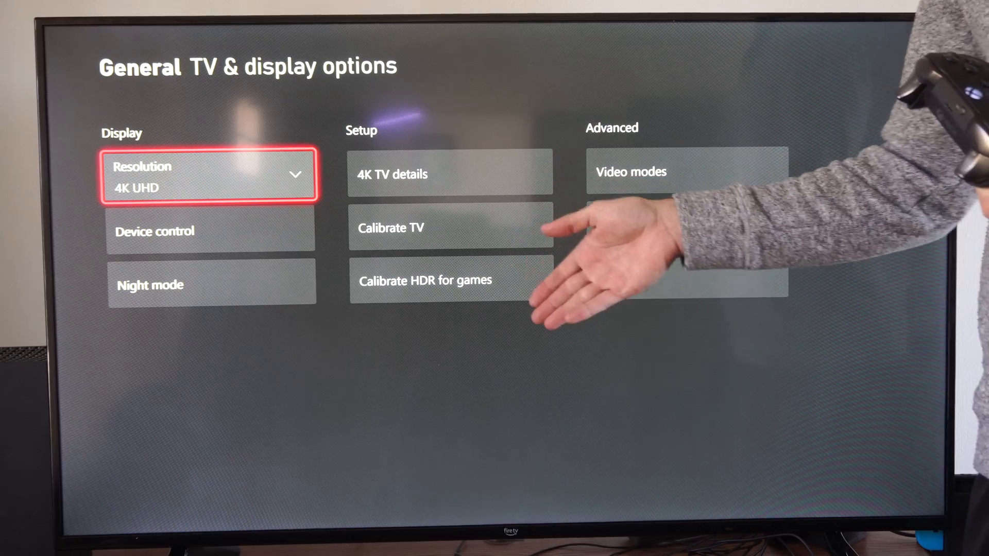
pyautogui.press('Right')
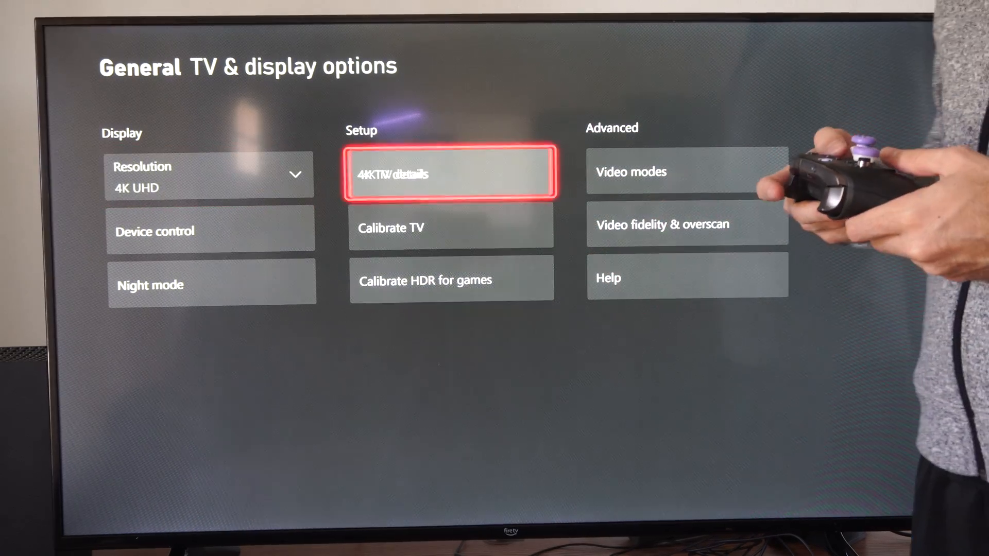
pyautogui.click(452, 174)
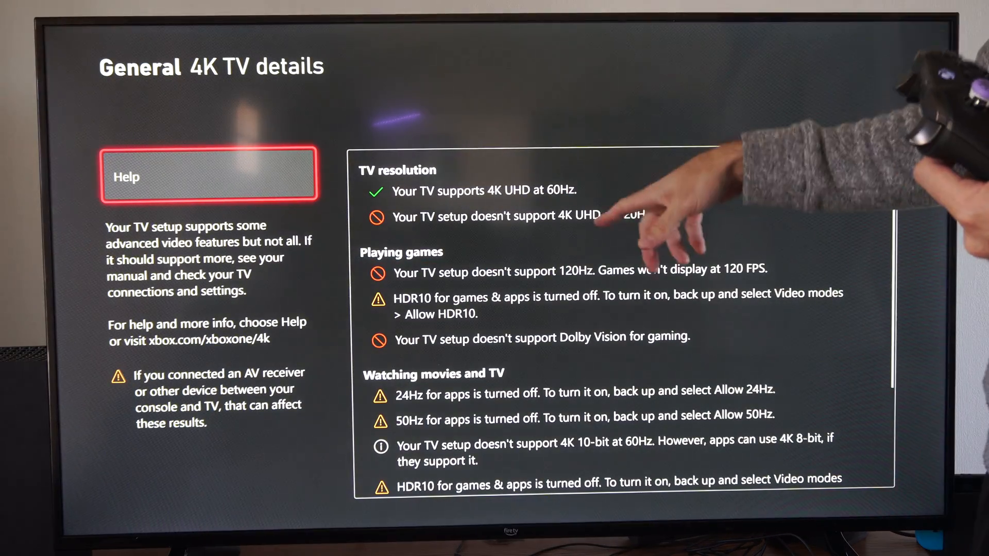